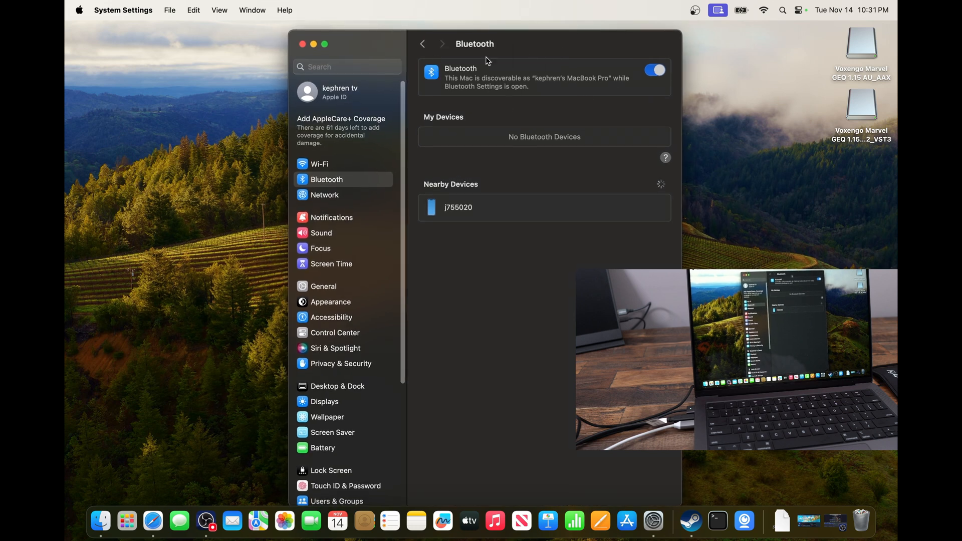
pyautogui.moveTo(453, 82)
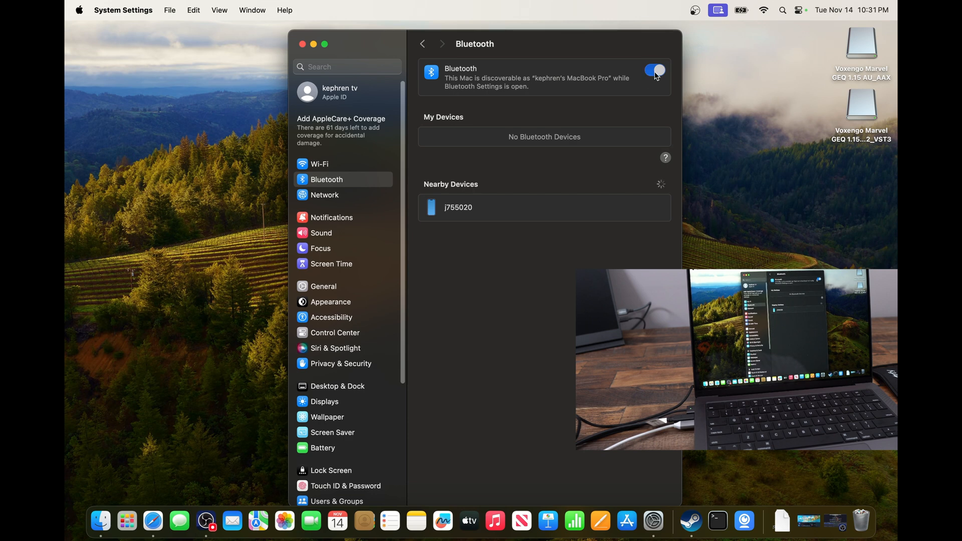
pyautogui.moveTo(457, 72)
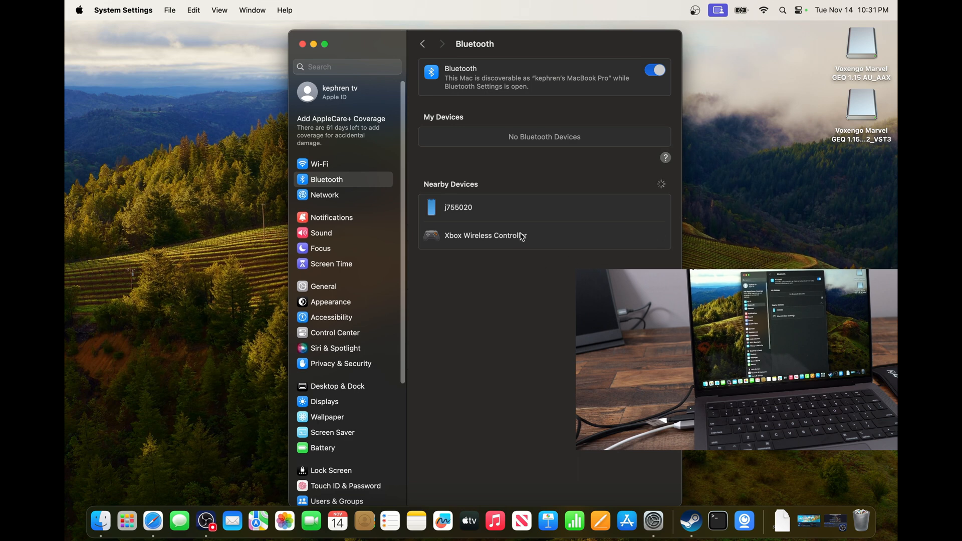
pyautogui.moveTo(508, 270)
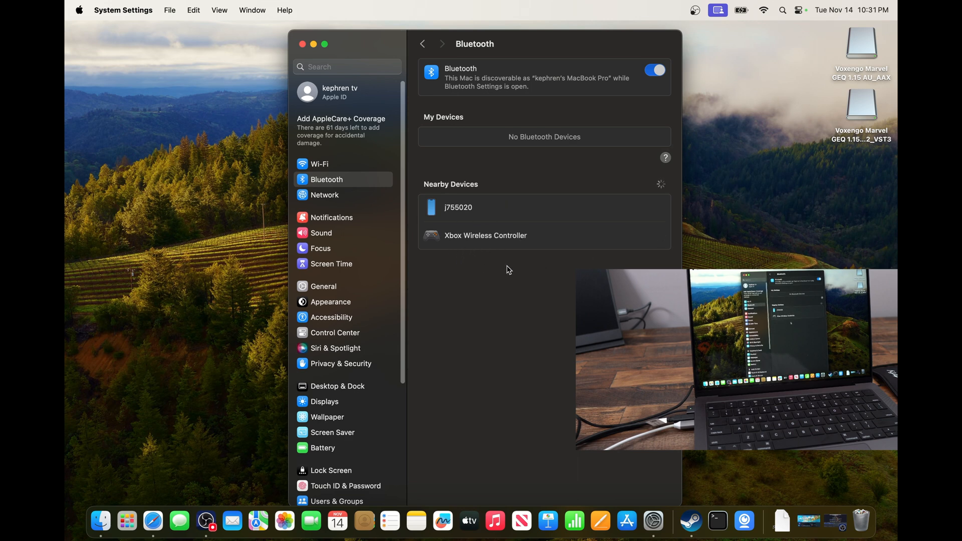
# Pair the Xbox Wireless Controller via Bluetooth, then search 'game' to reach Game Controllers settings
pyautogui.click(484, 235)
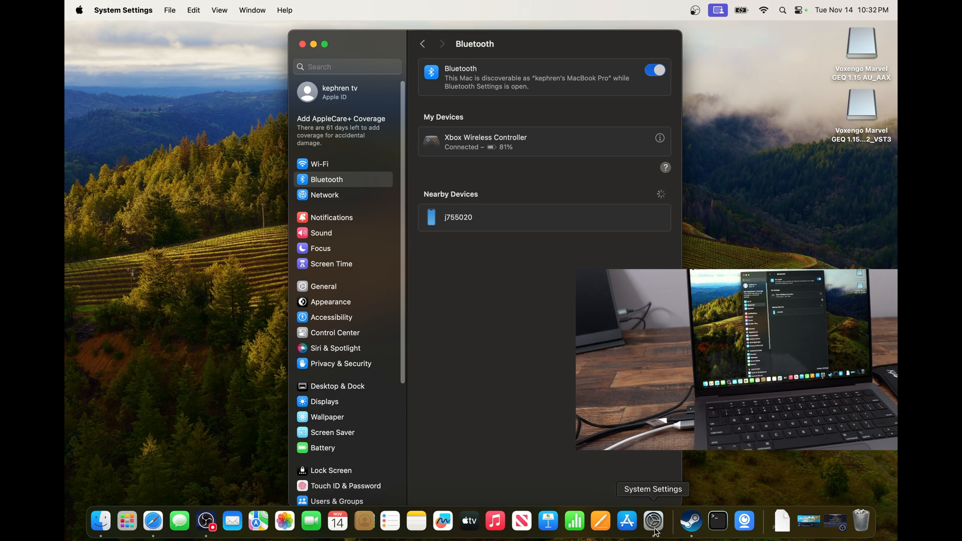
pyautogui.moveTo(655, 500)
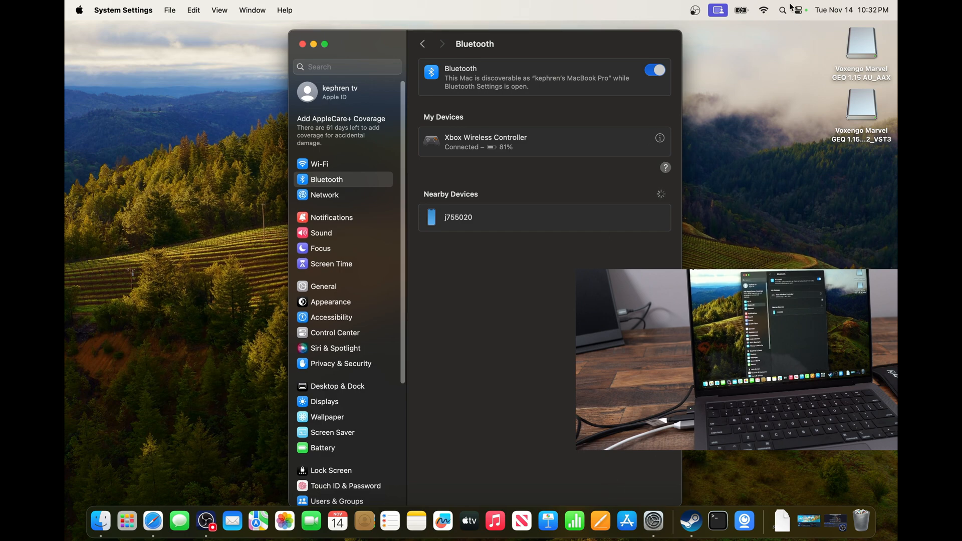
pyautogui.write('blue')
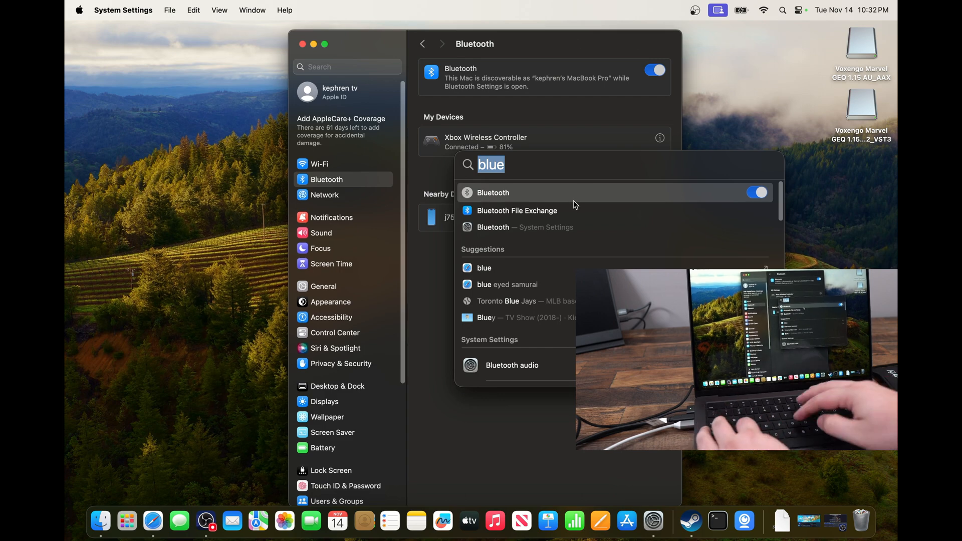
pyautogui.write('game')
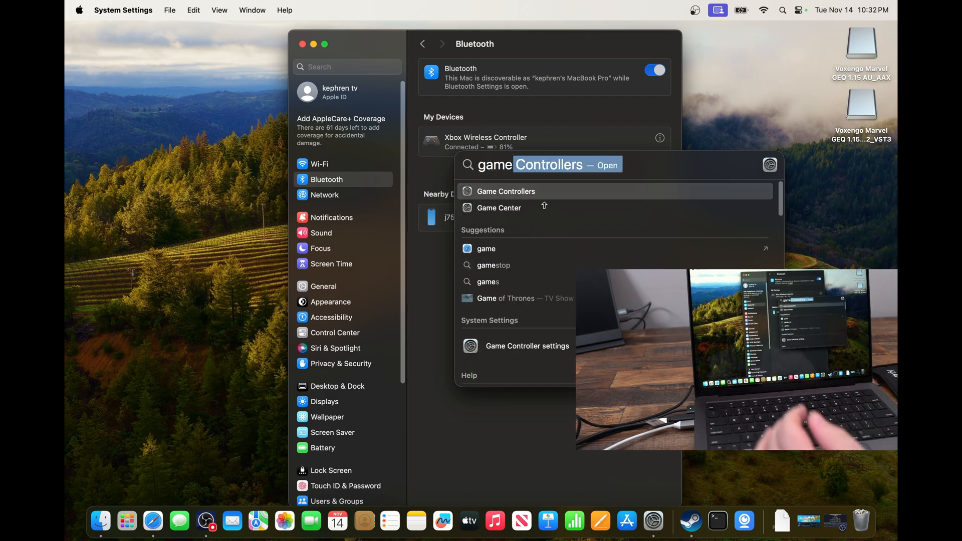
pyautogui.click(506, 191)
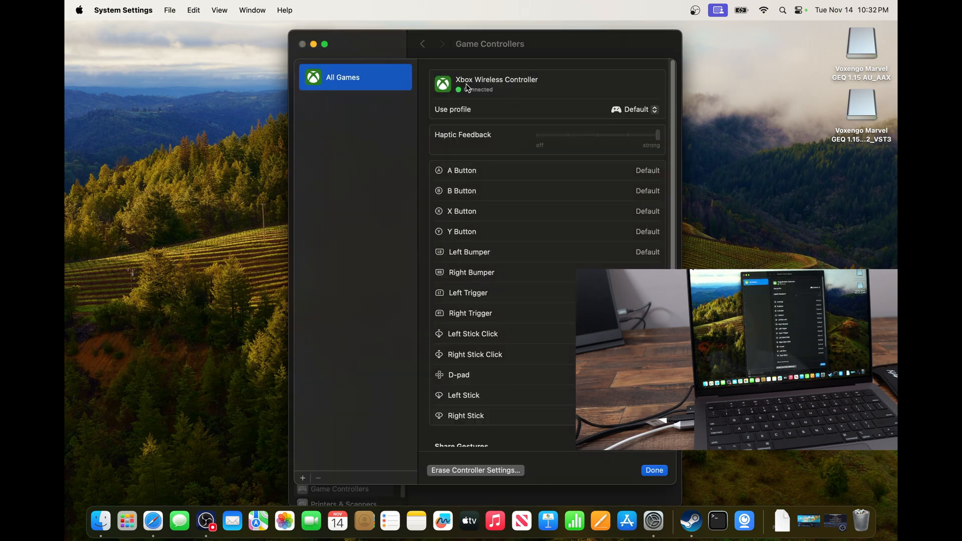
pyautogui.moveTo(606, 162)
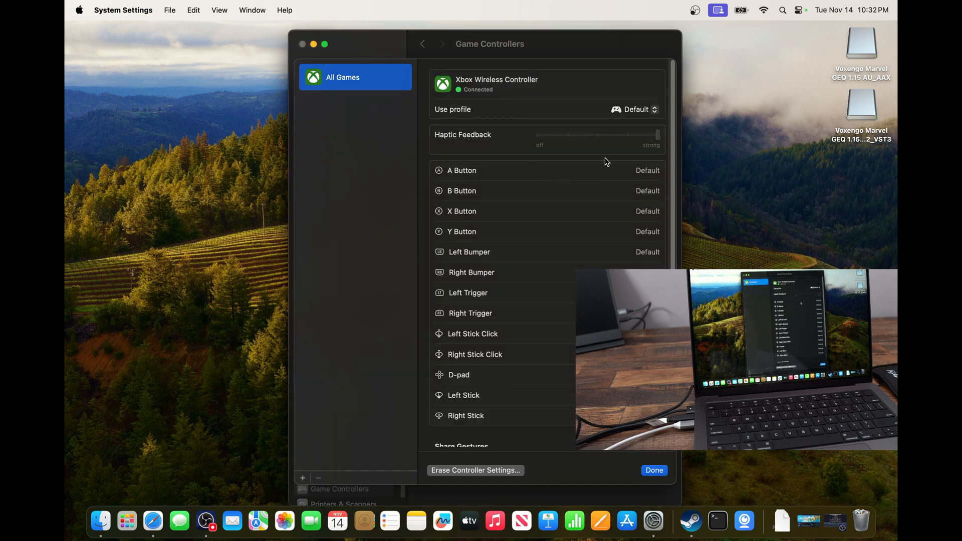
# Scroll through the controller's default button mappings, then open Steam > Preferences
pyautogui.scroll(-3)
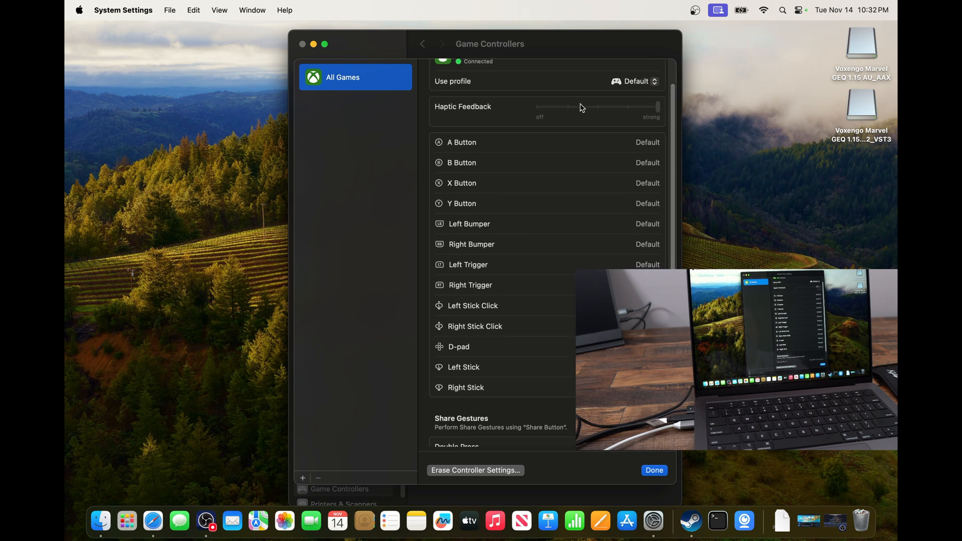
pyautogui.scroll(-3)
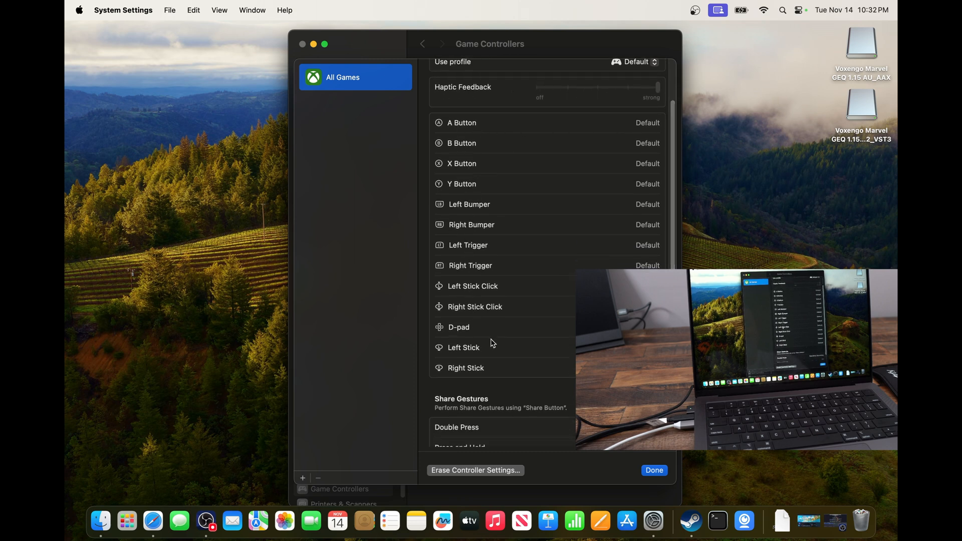
pyautogui.scroll(-3)
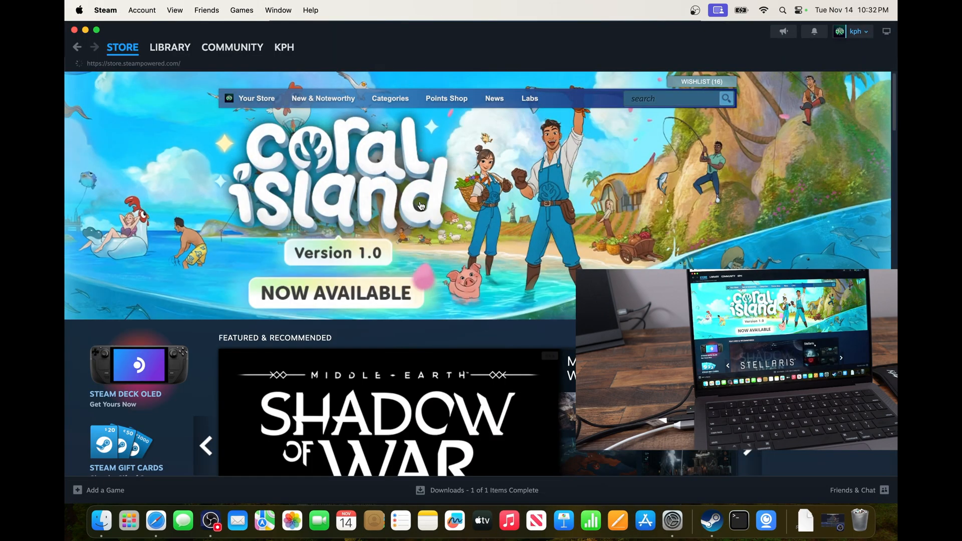
pyautogui.click(105, 10)
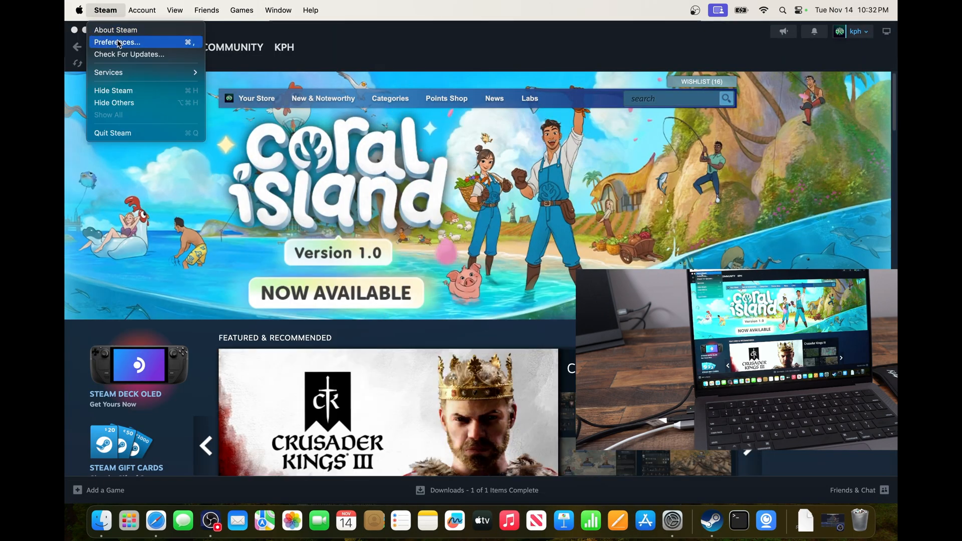
pyautogui.click(117, 42)
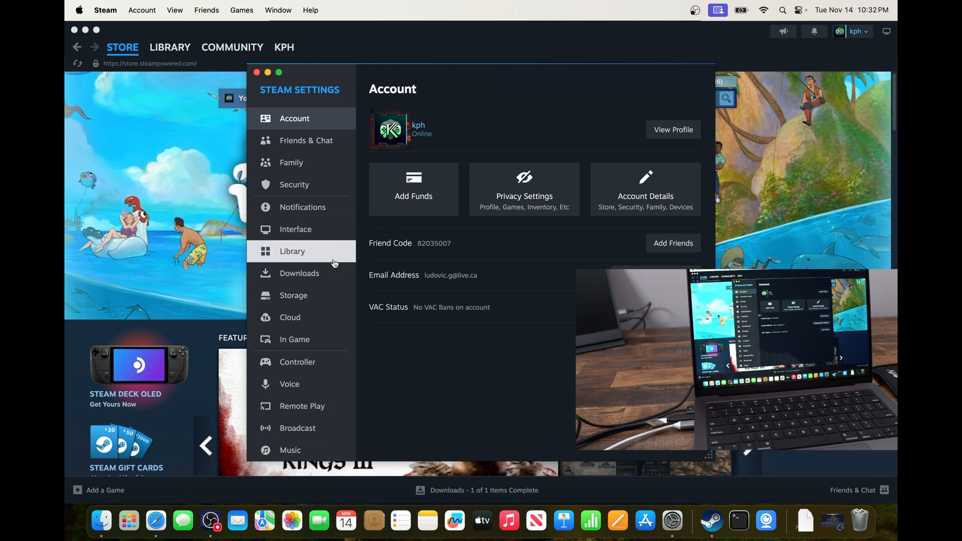
# Show Steam's Controller page for the Xbox Series X Controller and scroll through External Gamepad Settings
pyautogui.click(297, 362)
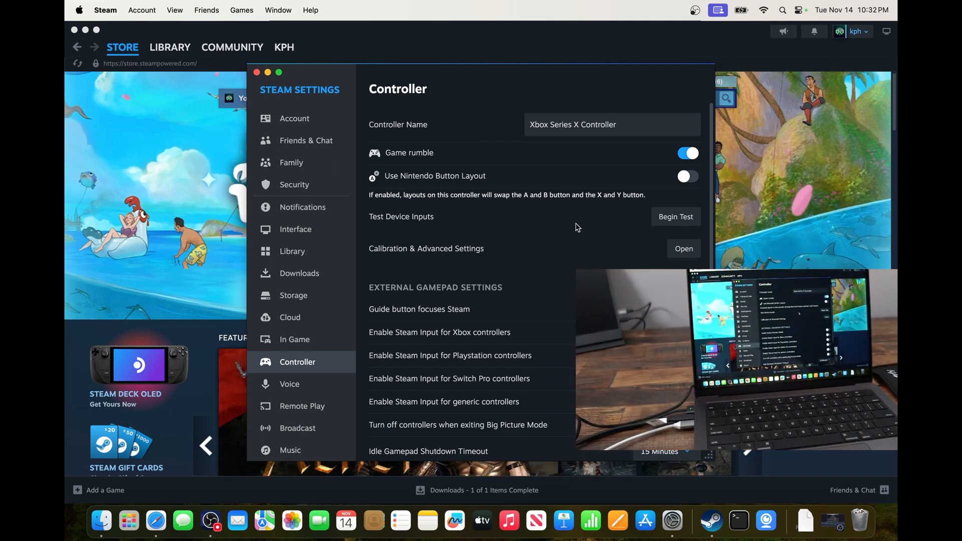
pyautogui.scroll(-3)
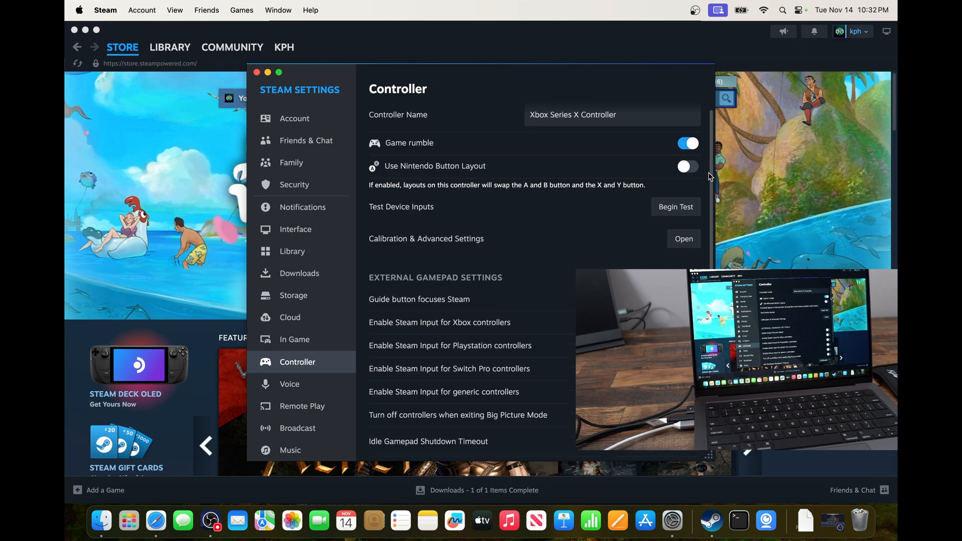
pyautogui.scroll(-3)
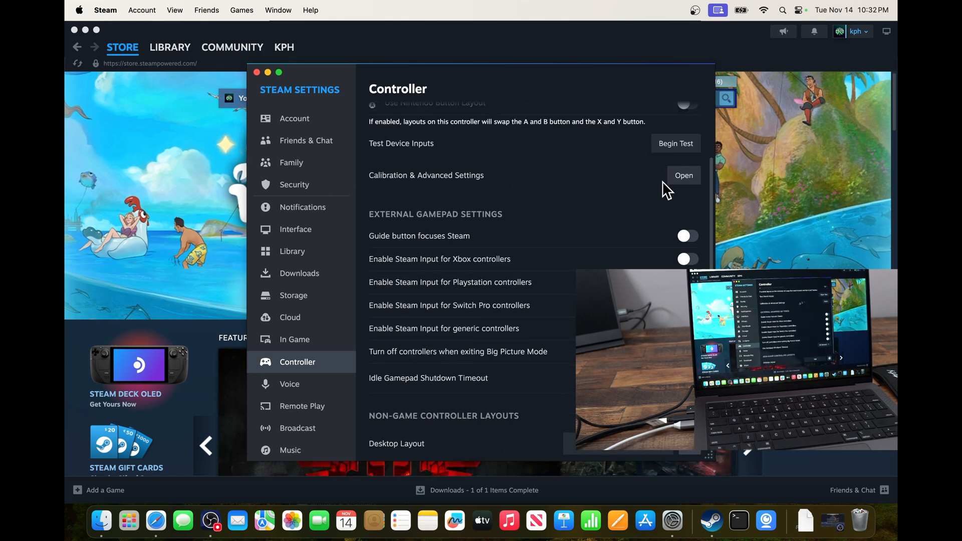
pyautogui.scroll(-3)
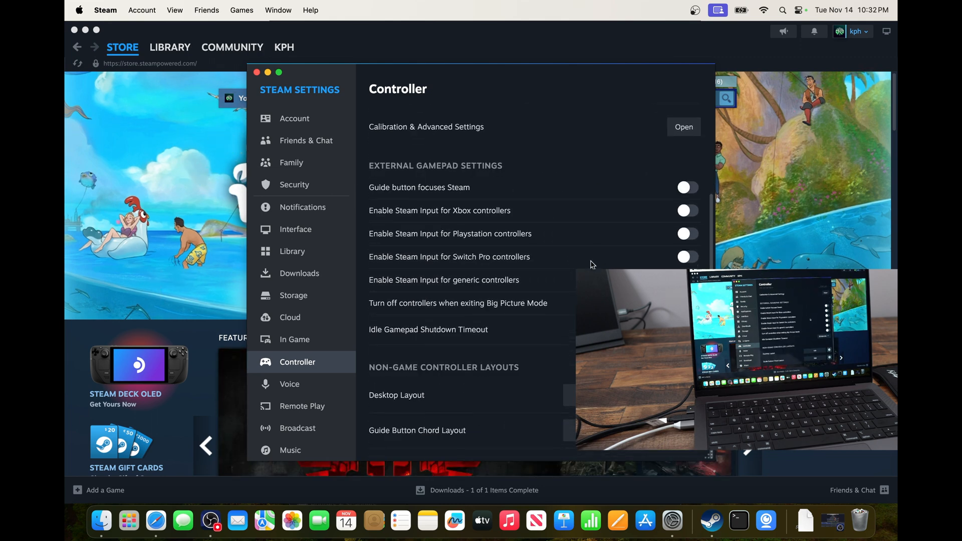